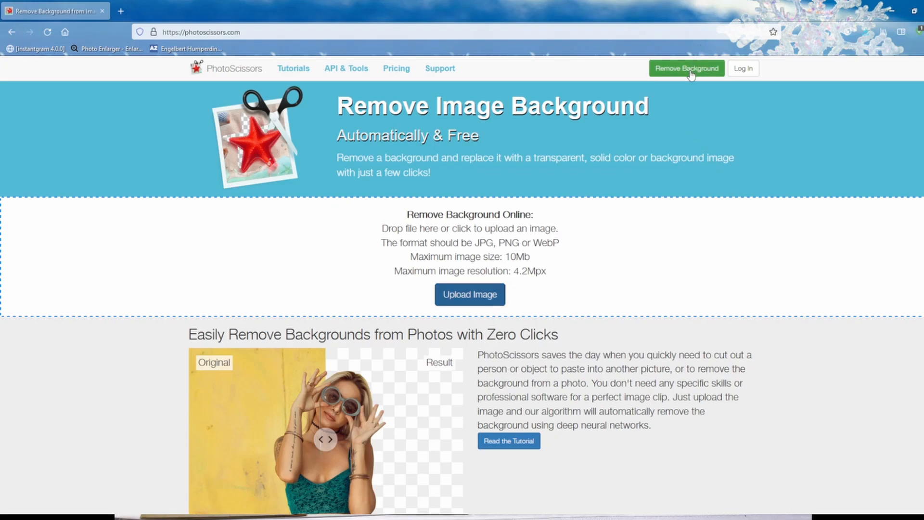
Upload the stacked booklets photo through Remove Background to get a transparent cutout.
left_click(686, 68)
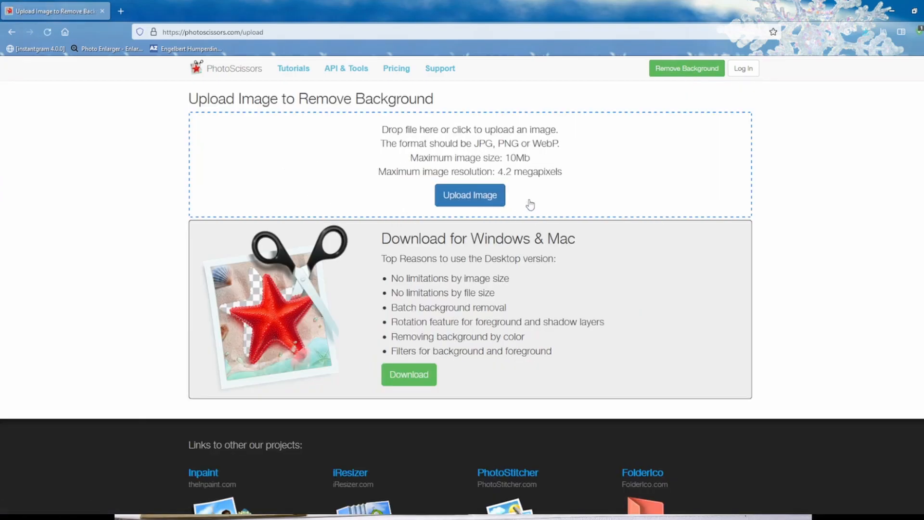
mouse_move(507, 208)
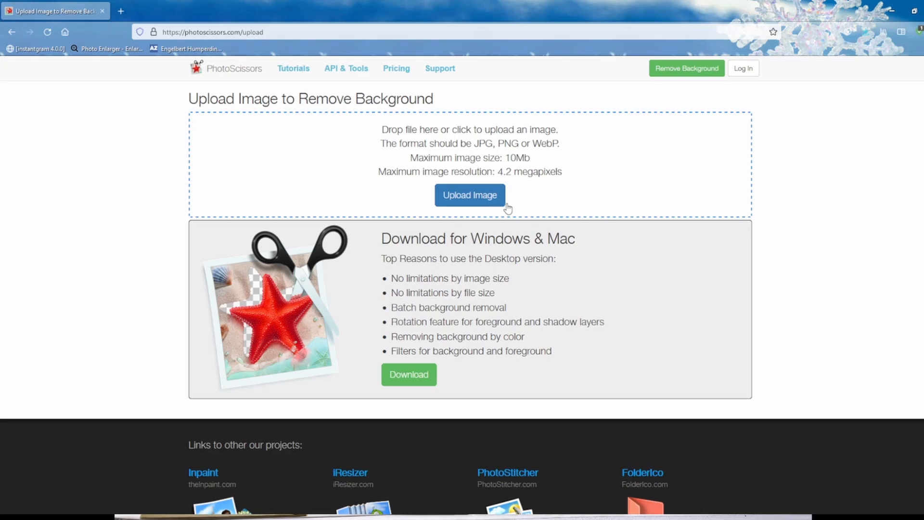
left_click(469, 195)
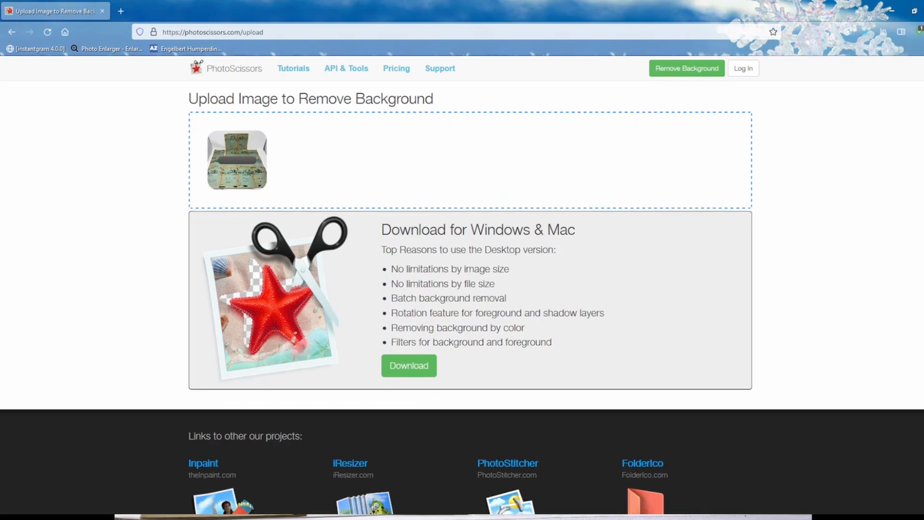
left_click(236, 159)
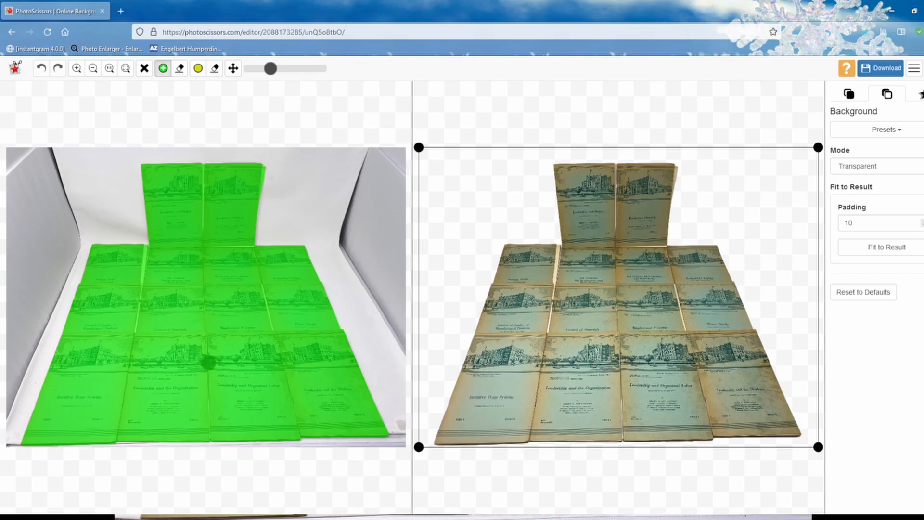
mouse_move(513, 208)
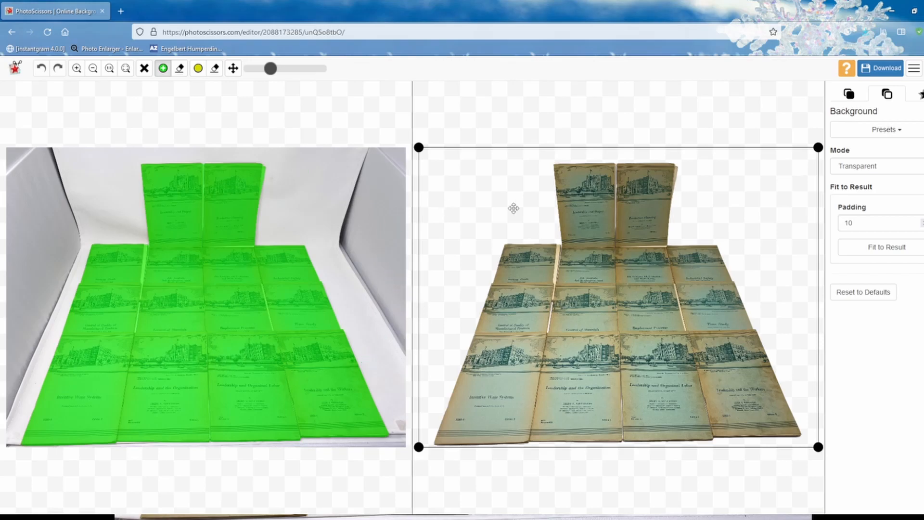
mouse_move(852, 193)
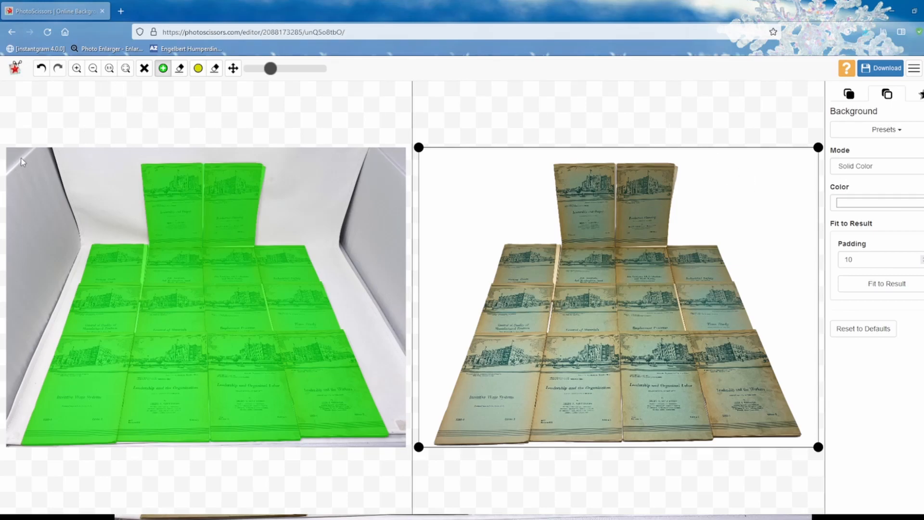
left_click(875, 202)
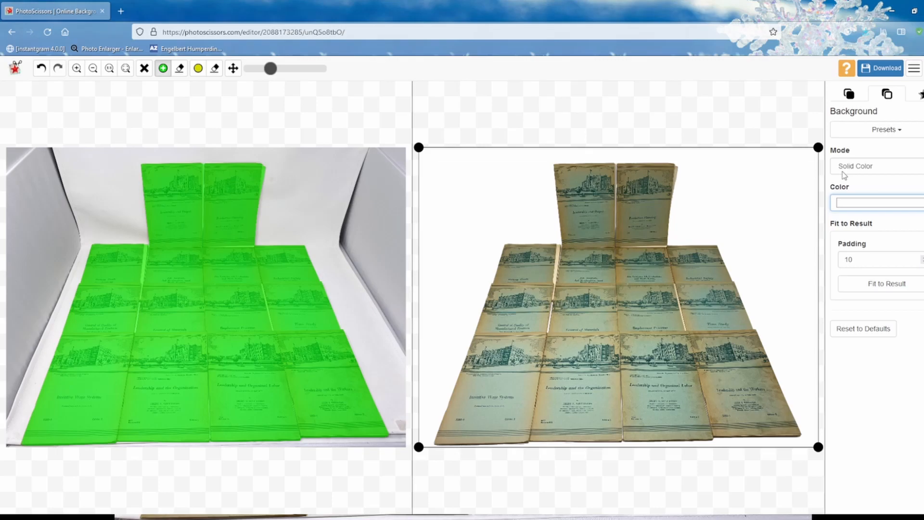
left_click(880, 68)
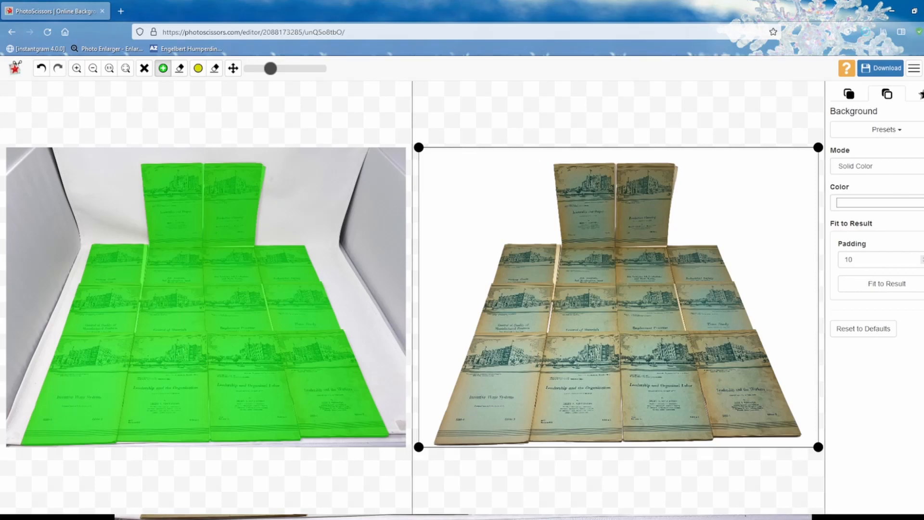
mouse_move(630, 462)
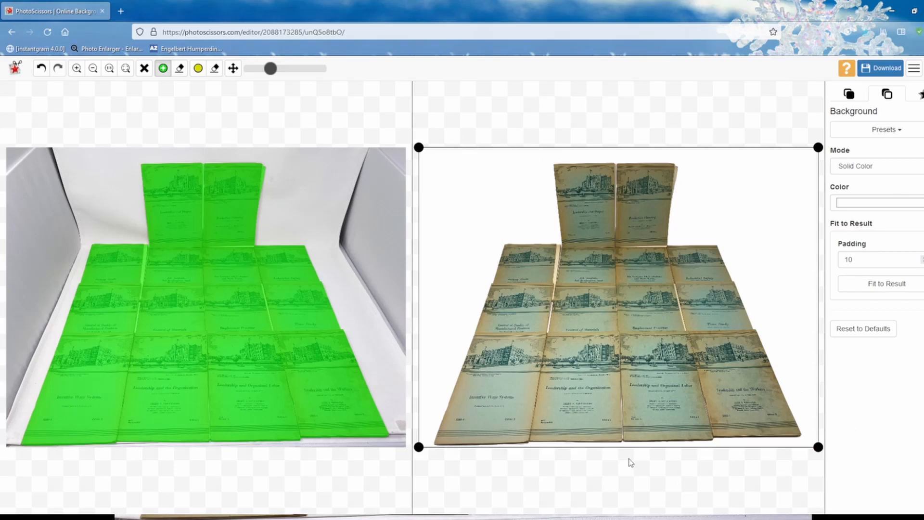
left_click(56, 7)
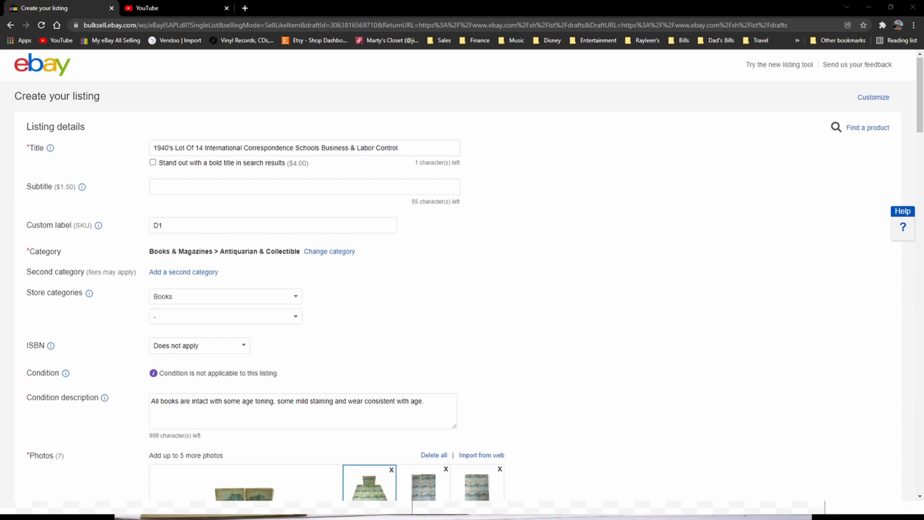
mouse_move(289, 457)
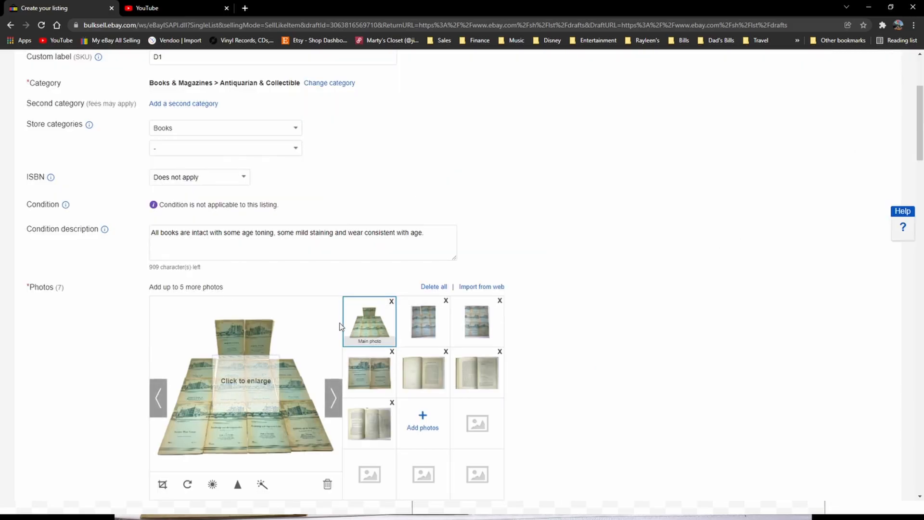
mouse_move(747, 299)
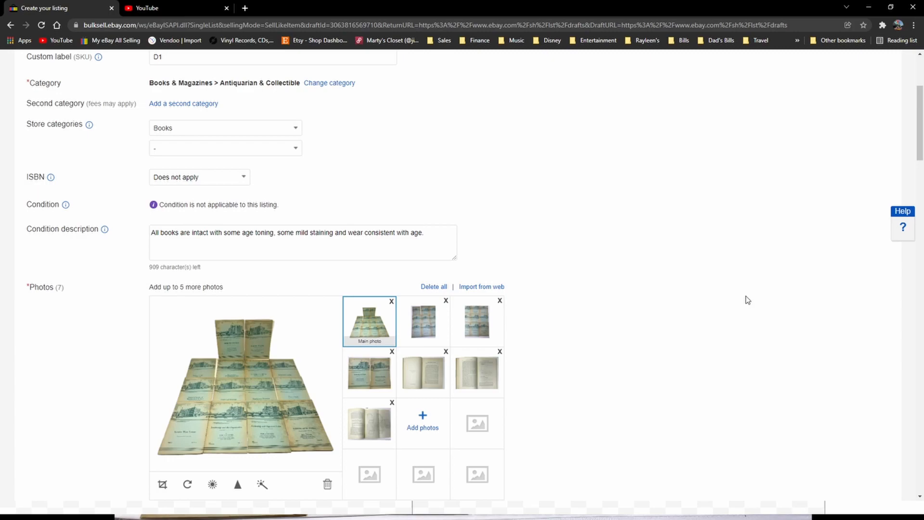
mouse_move(599, 283)
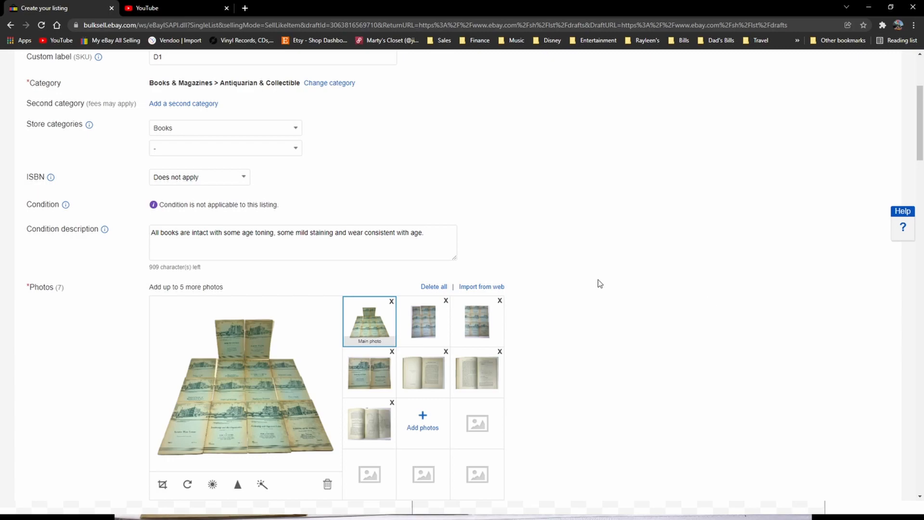
scroll("up", 3)
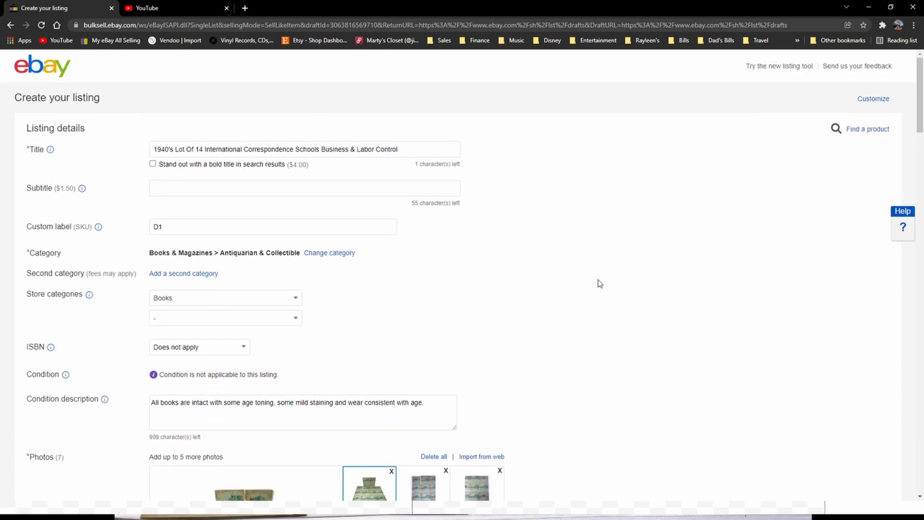